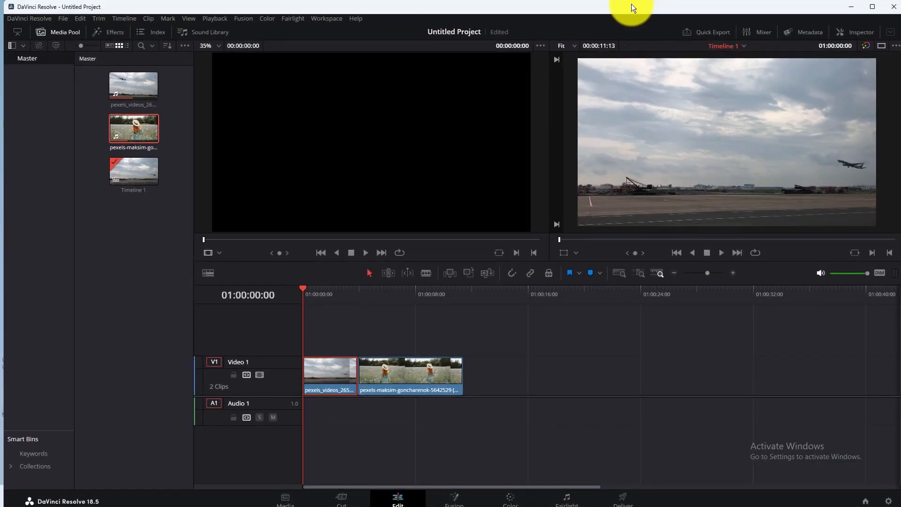
{"action": "mouse_move", "coordinate": [517, 366]}
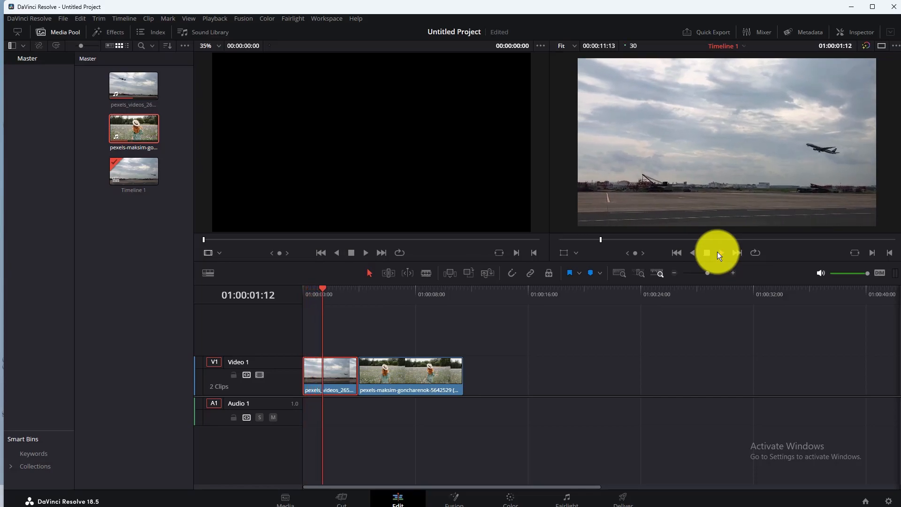
Stop playback of the airplane clip at about 01:00:02:09
{"action": "left_click", "coordinate": [707, 253]}
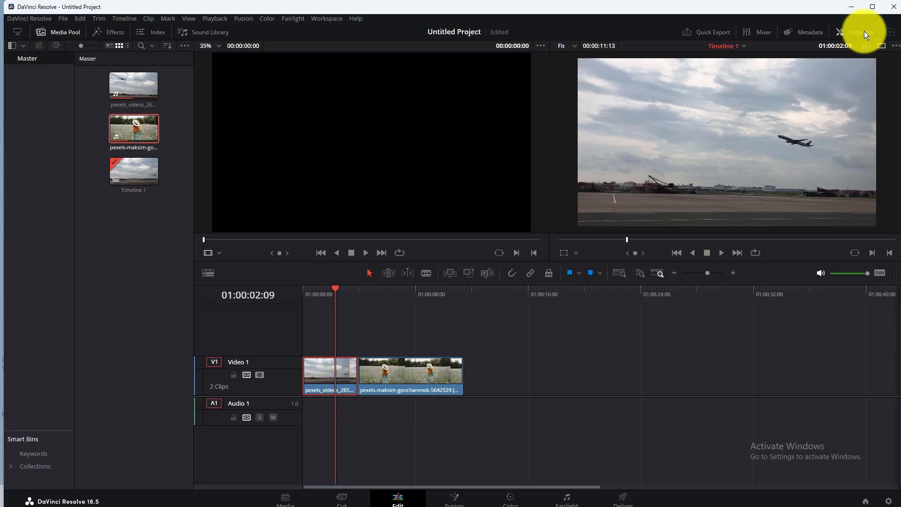
Show the airplane clip in the Inspector and expand its Speed Change section, still at 100%
{"action": "left_click", "coordinate": [861, 32]}
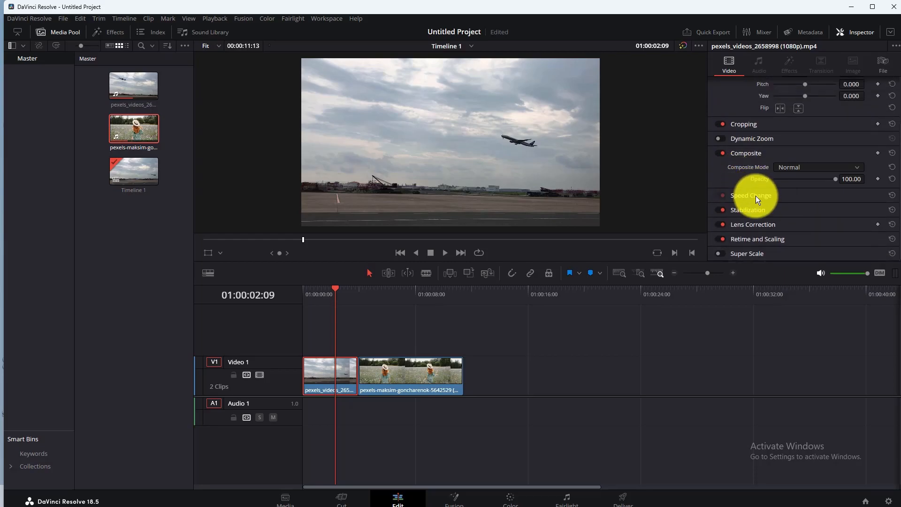
{"action": "left_click", "coordinate": [749, 195]}
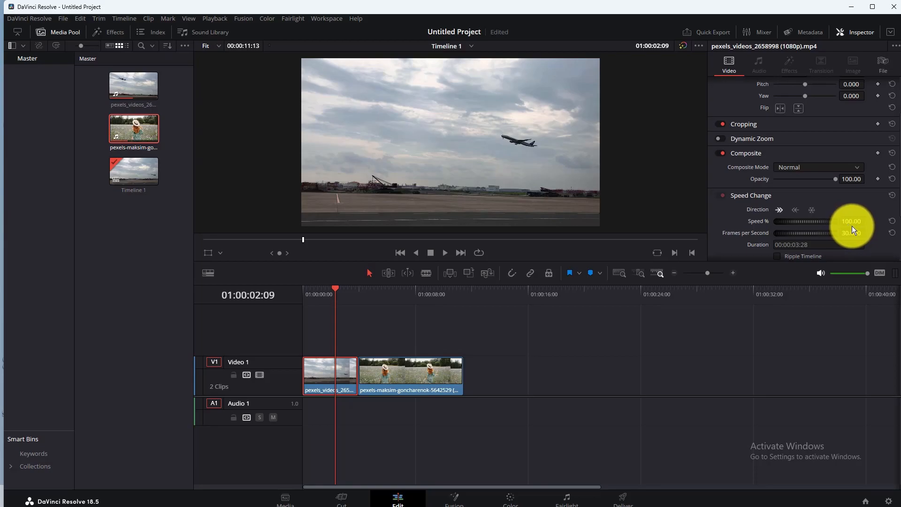
Set the airplane clip's Speed % to 300 and play back the shortened clip
{"action": "type", "text": "3.00"}
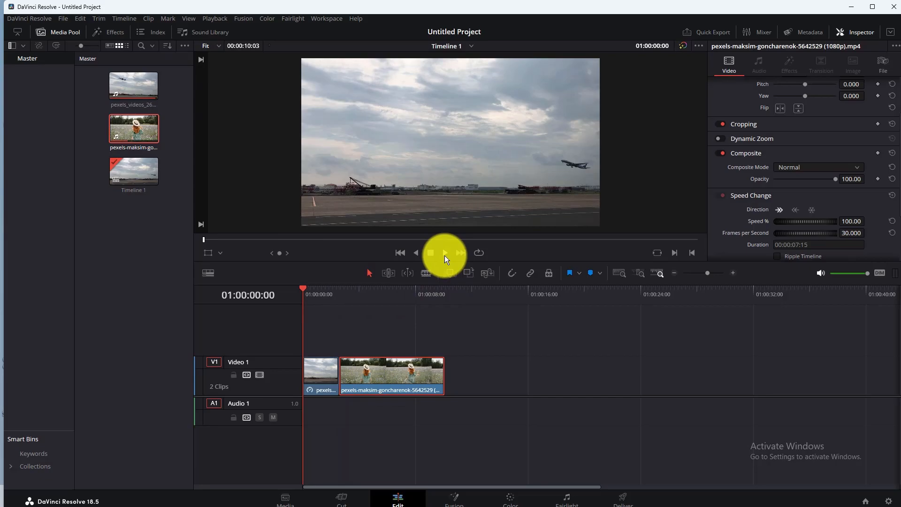
{"action": "left_click", "coordinate": [430, 253]}
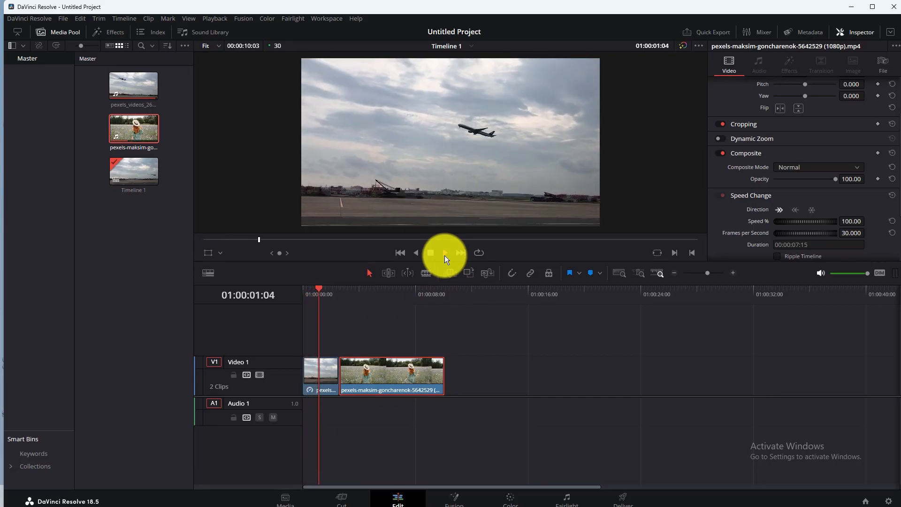